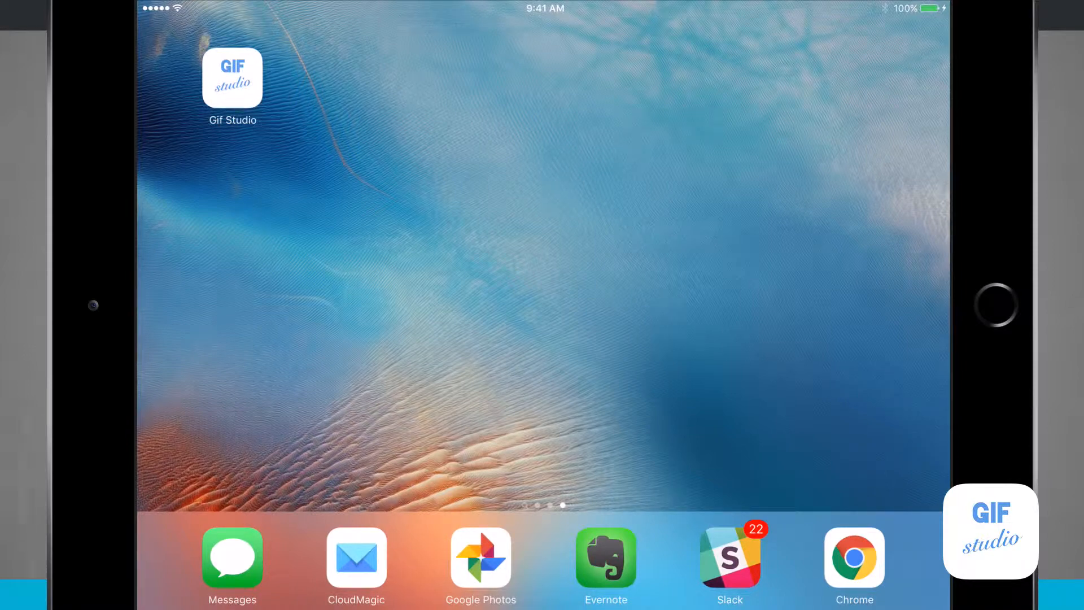
Launch GIF Studio and bring up the Select Movie picker
left_click(232, 79)
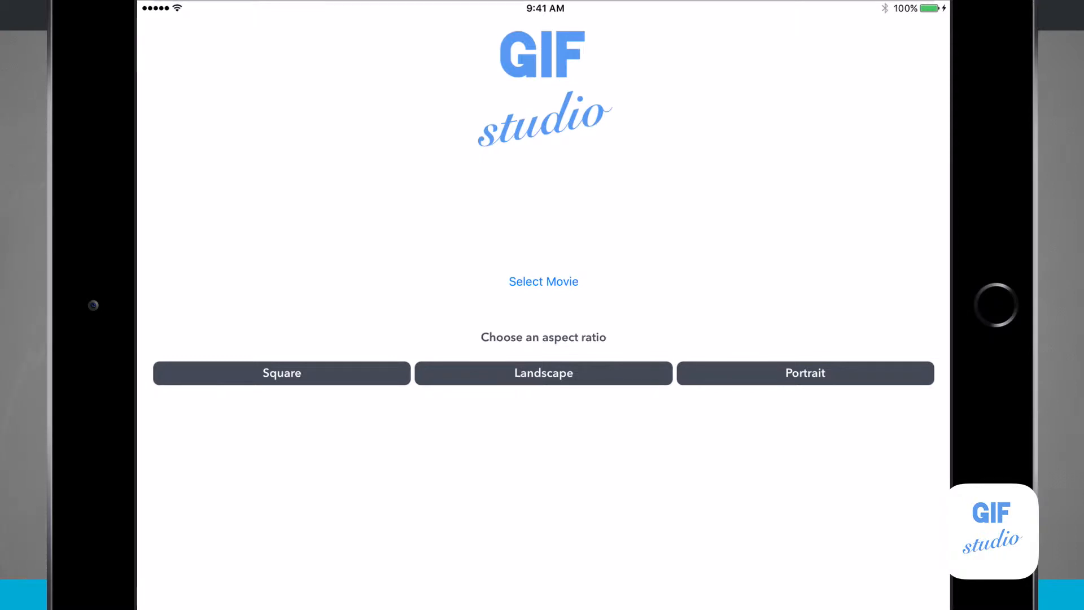
left_click(543, 282)
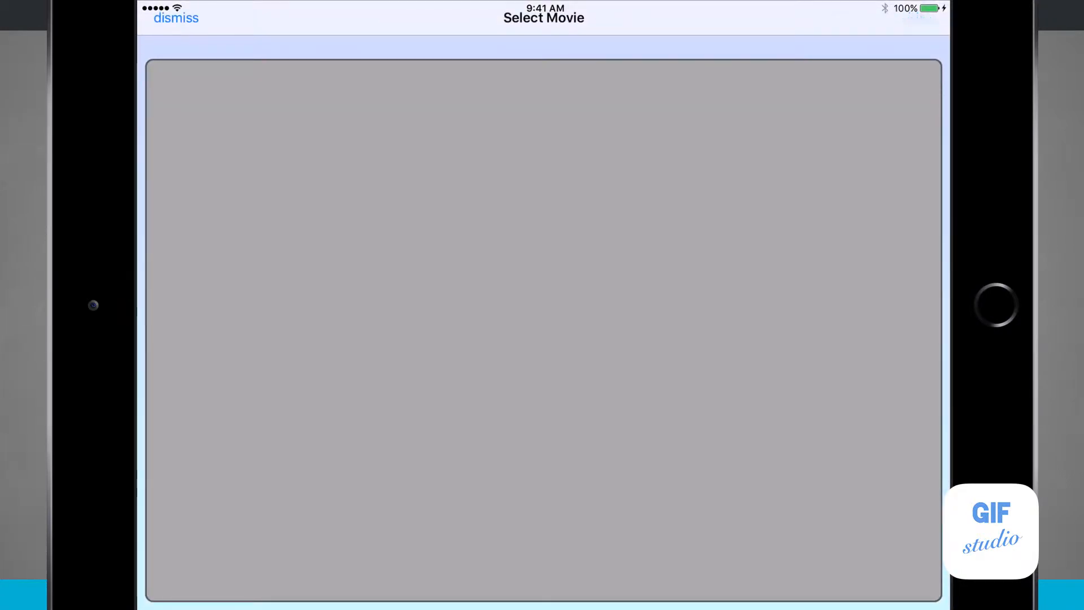
Choose the unboxing clip from the video library as the source movie
left_click(918, 28)
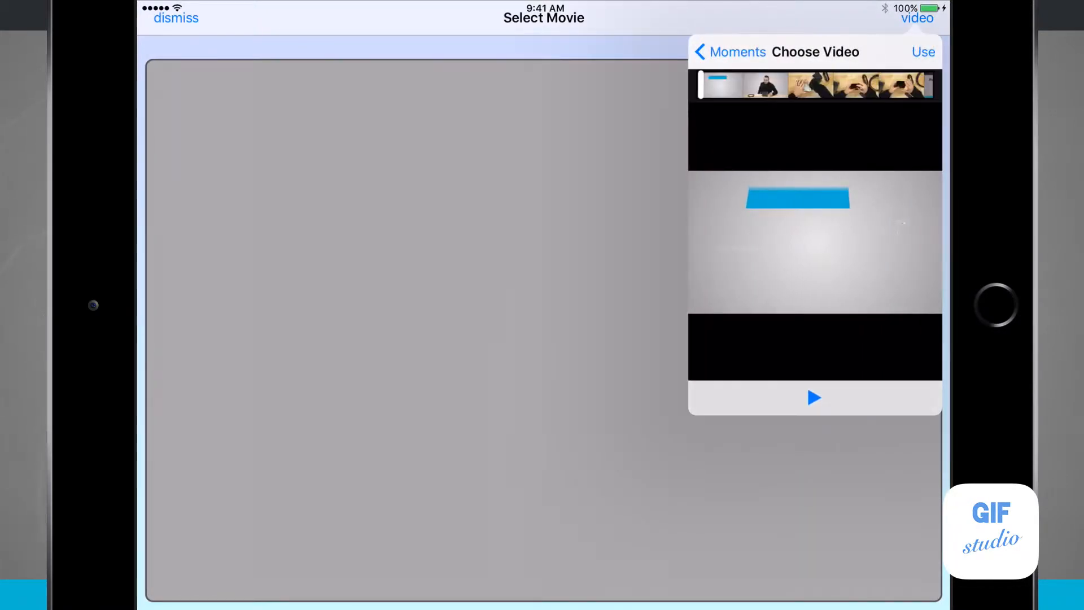
left_click(923, 51)
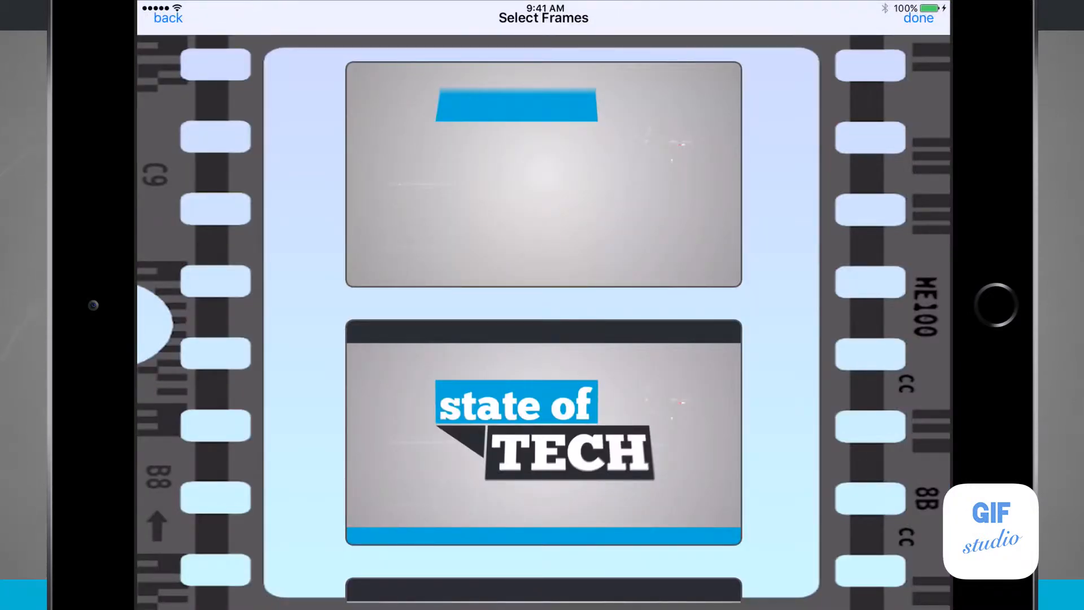
Select the unboxing frames from wrapped box to unwrapped Apple TV box, then confirm
scroll("down", 3)
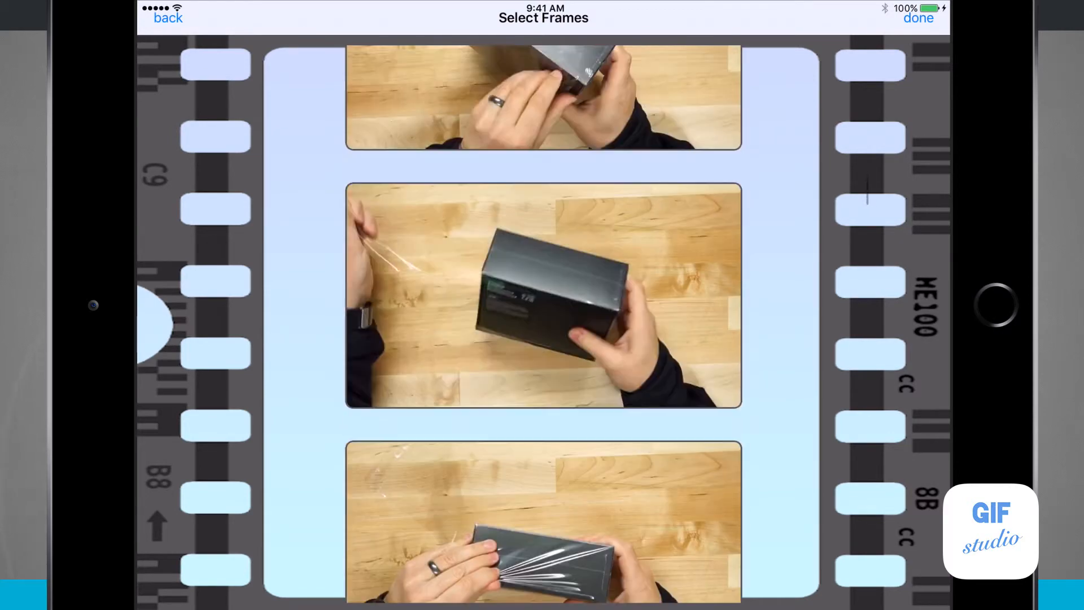
left_click(542, 304)
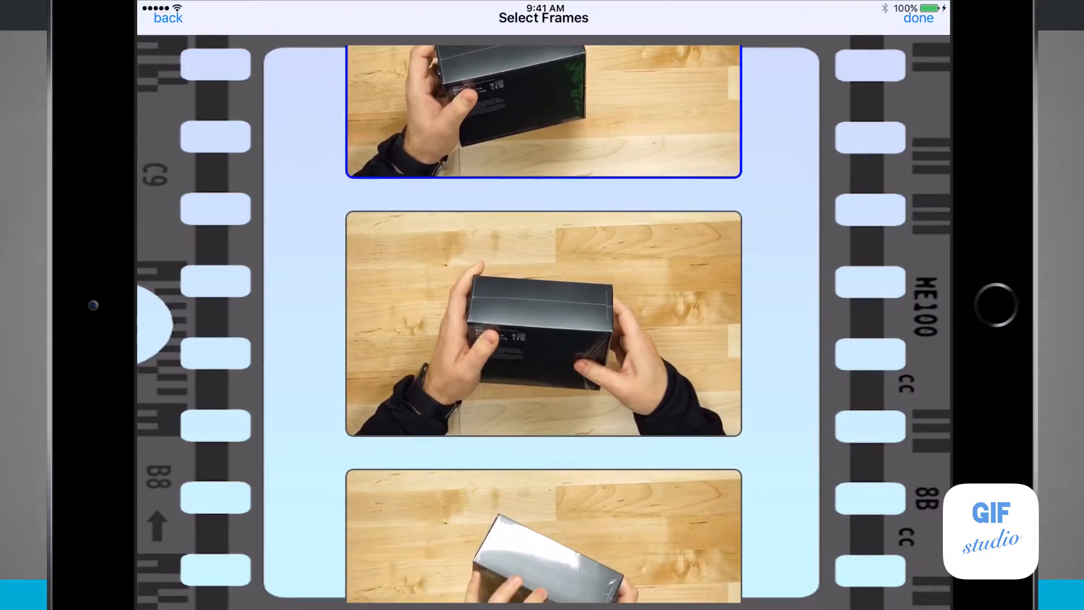
scroll("down", 3)
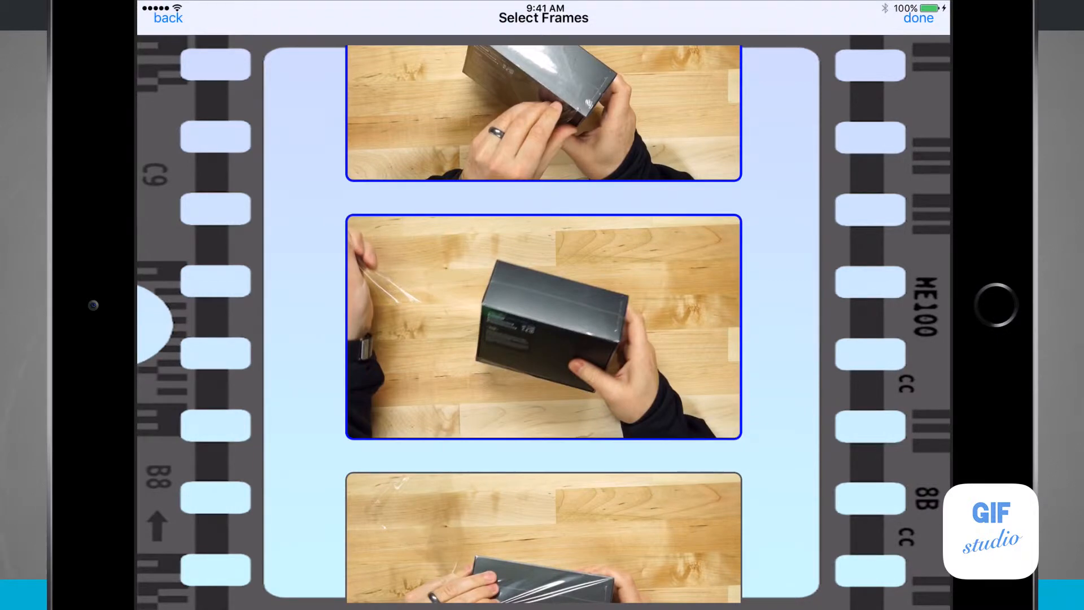
scroll("down", 3)
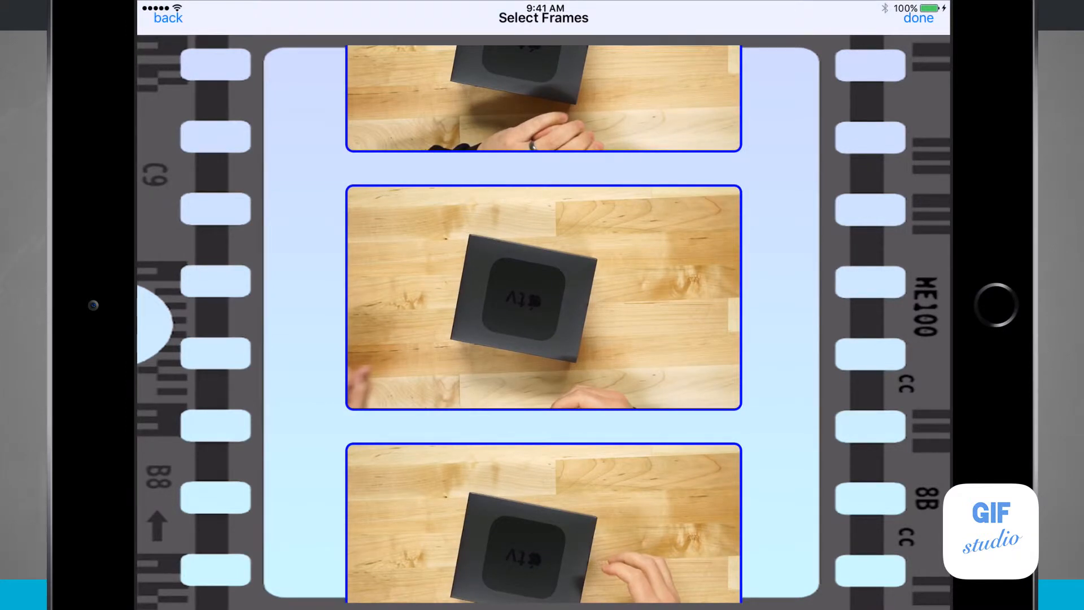
left_click(169, 16)
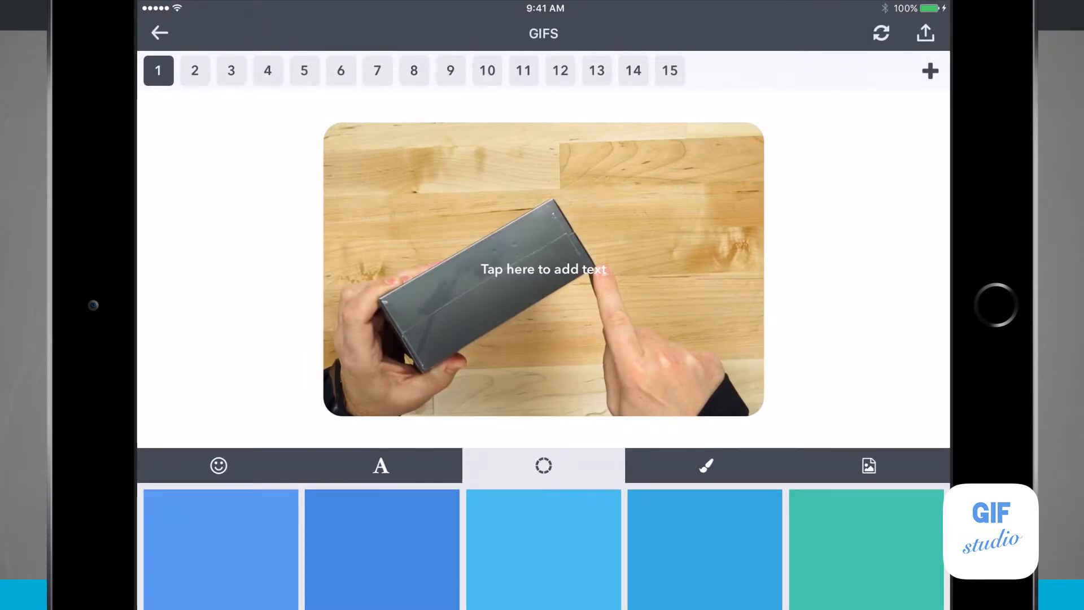
Browse the emoji and font options without adding any, then start exporting
left_click(219, 465)
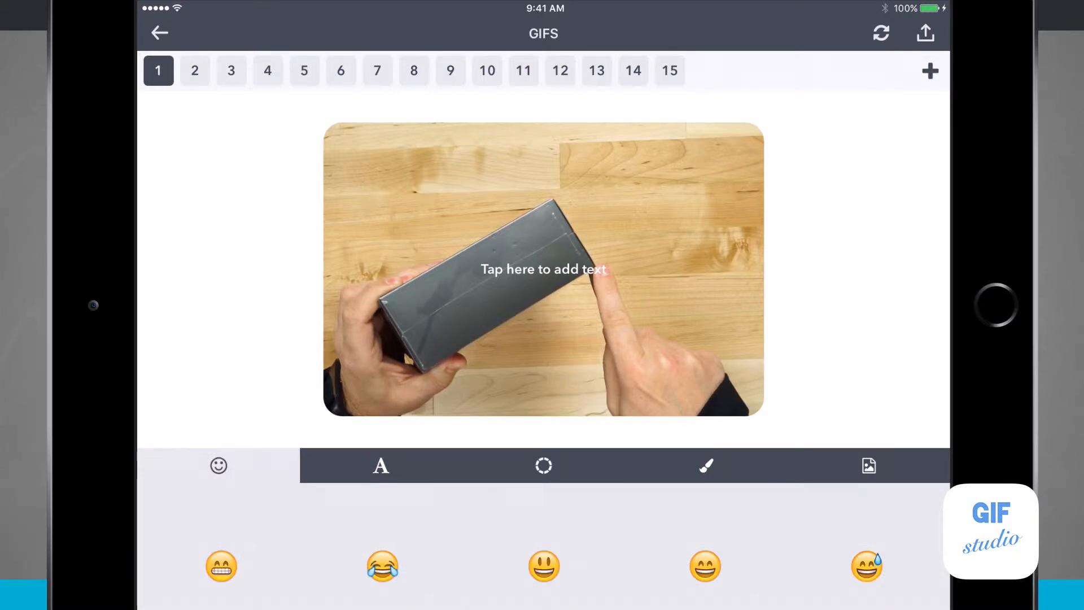
left_click(380, 466)
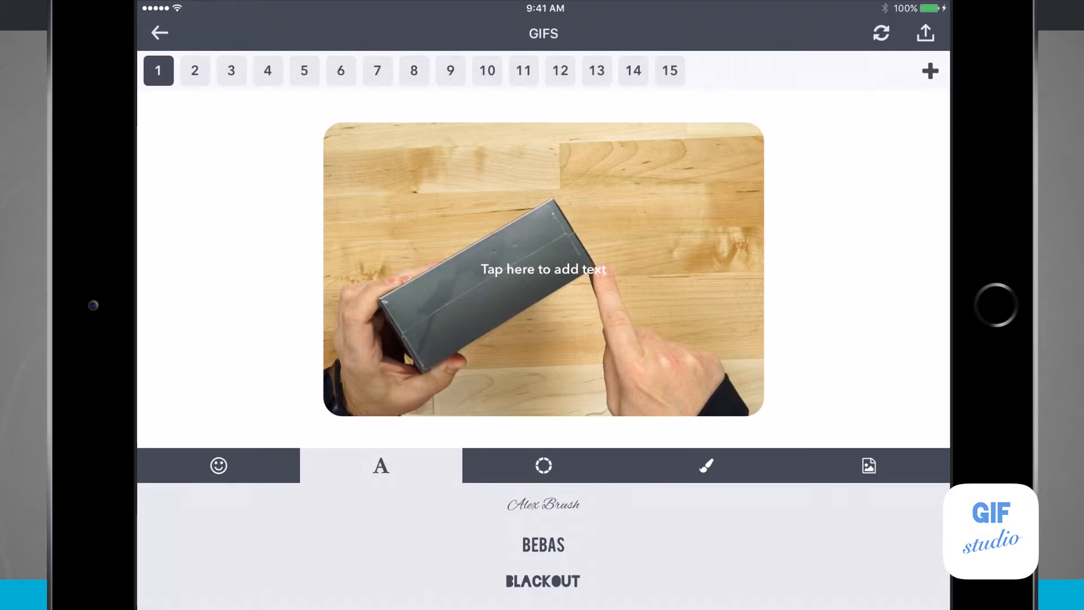
left_click(924, 33)
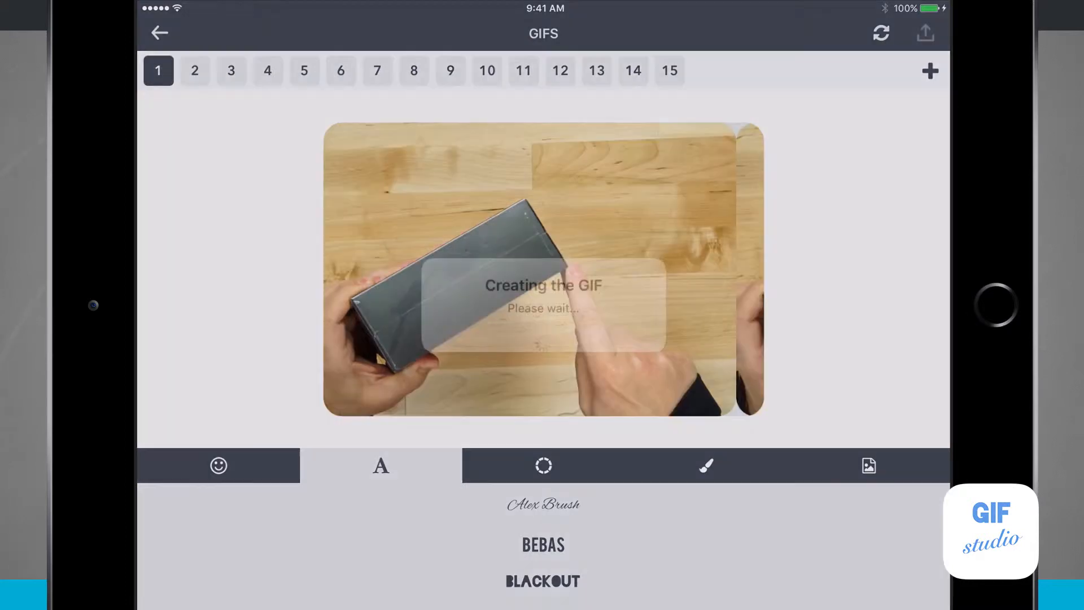
Wait for GIF creation to finish until the Share the GIF screen appears
left_click(340, 70)
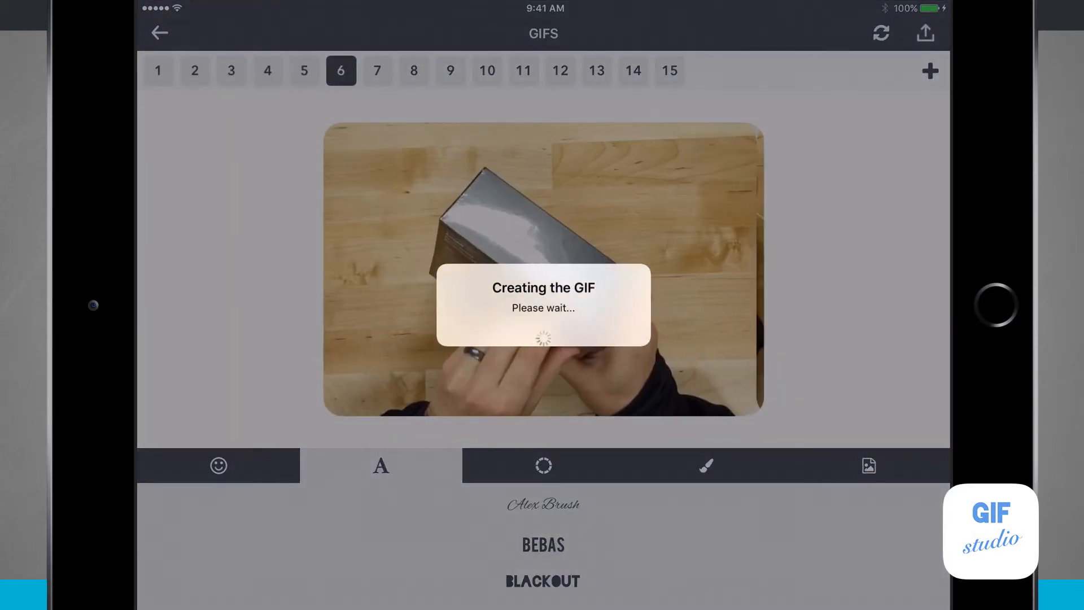
left_click(523, 70)
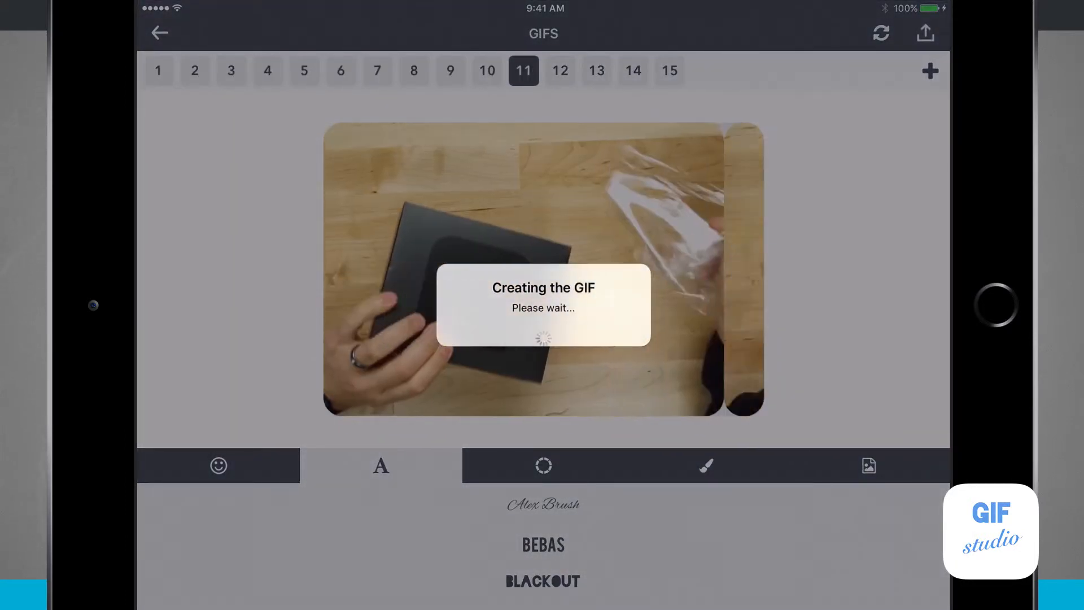
left_click(633, 71)
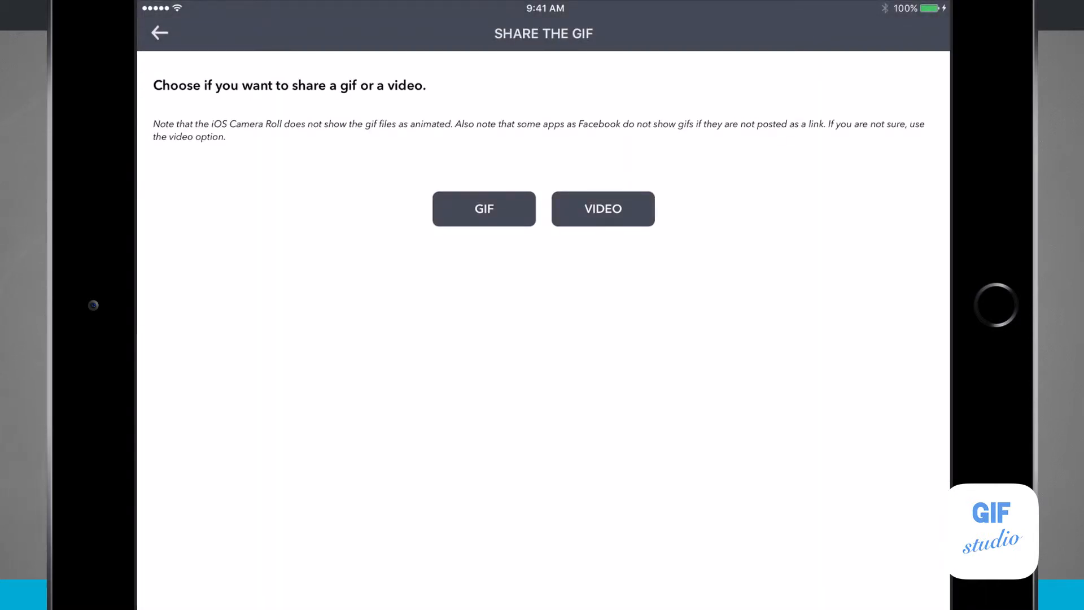
Share the unboxing animation as a GIF, view its preview, and close it
left_click(484, 208)
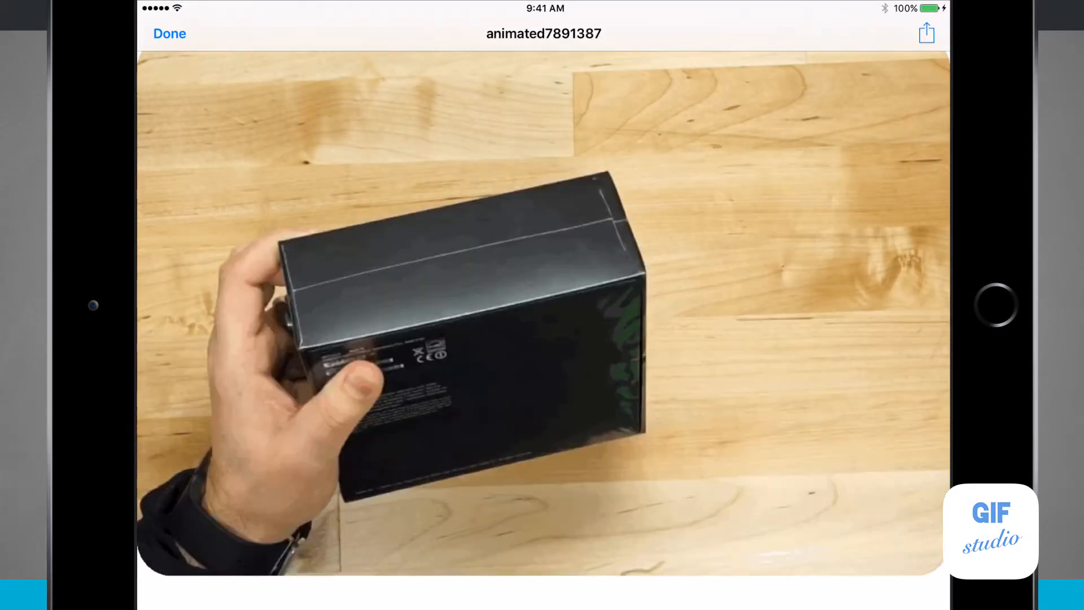
left_click(923, 32)
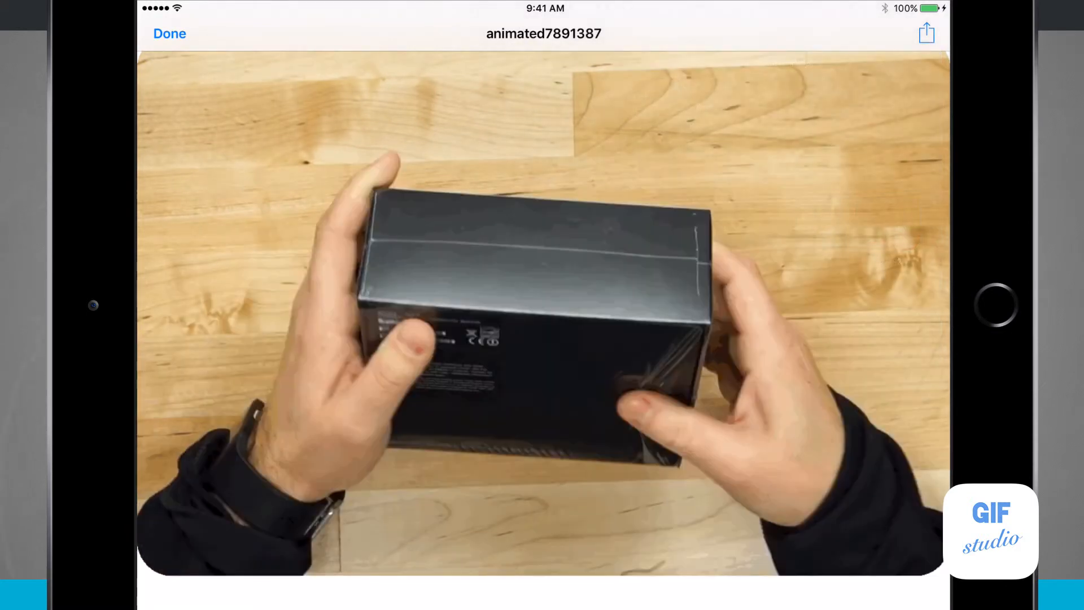
left_click(927, 32)
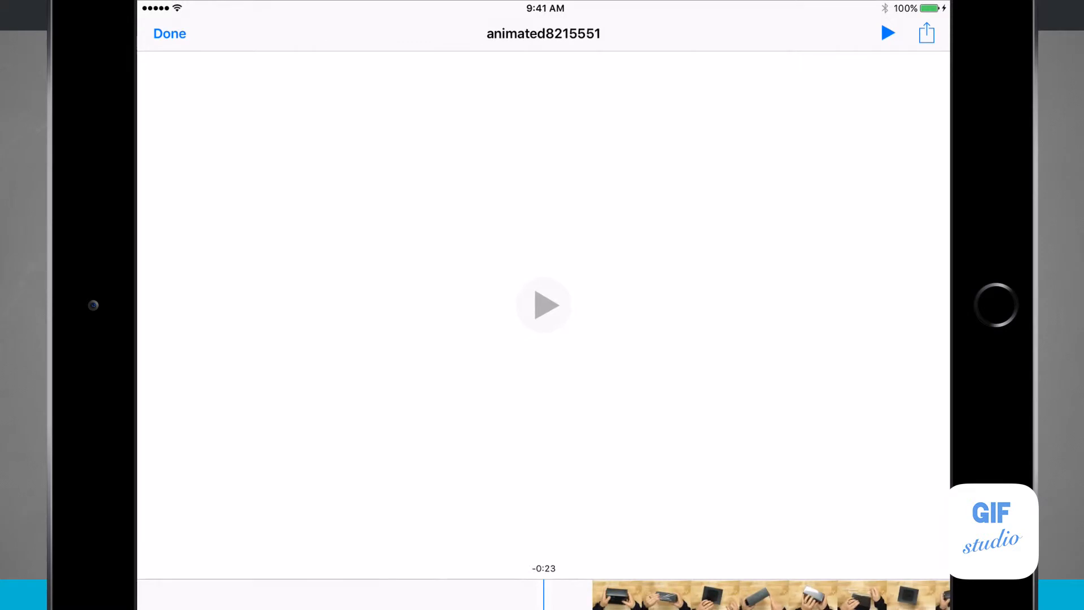
Play the video version and the unboxing GIF preview, then close the preview
left_click(543, 305)
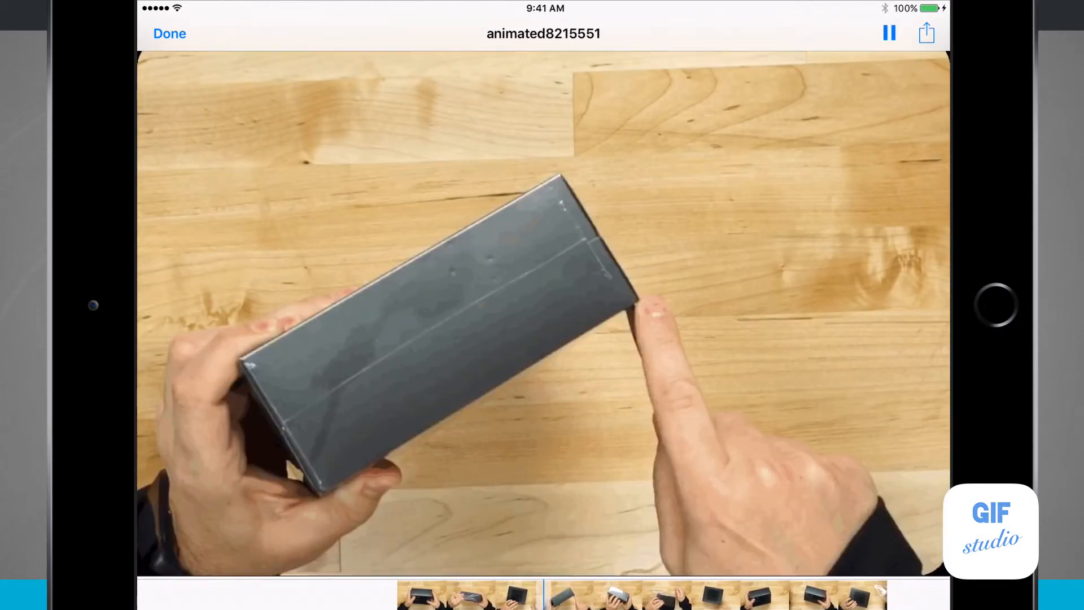
left_click(887, 33)
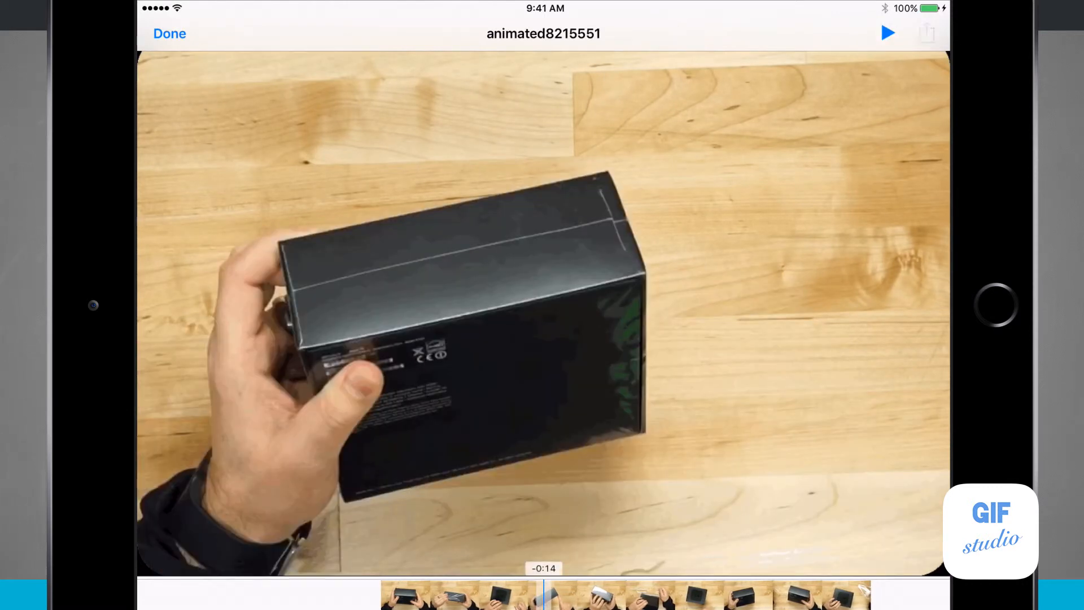
left_click(926, 32)
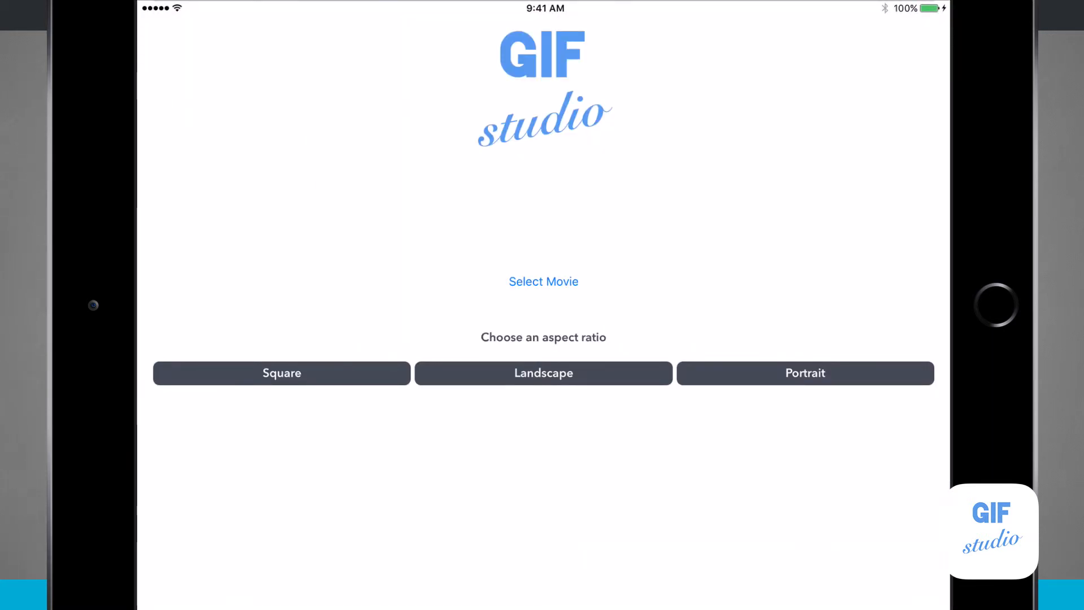
Start a landscape GIF with a scrunched-face emoji on the first slide
left_click(543, 373)
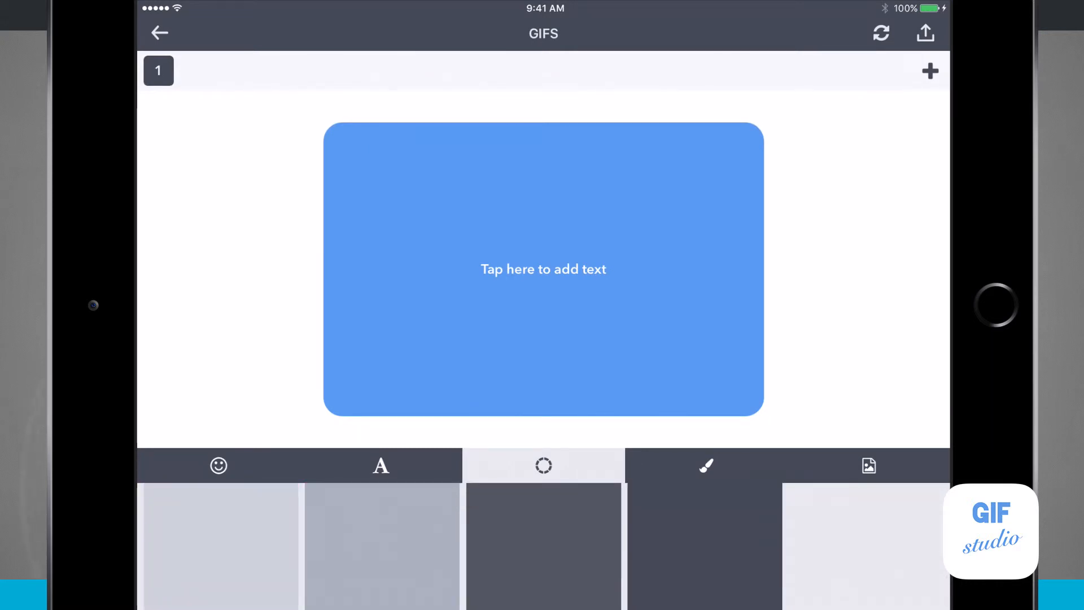
left_click(219, 466)
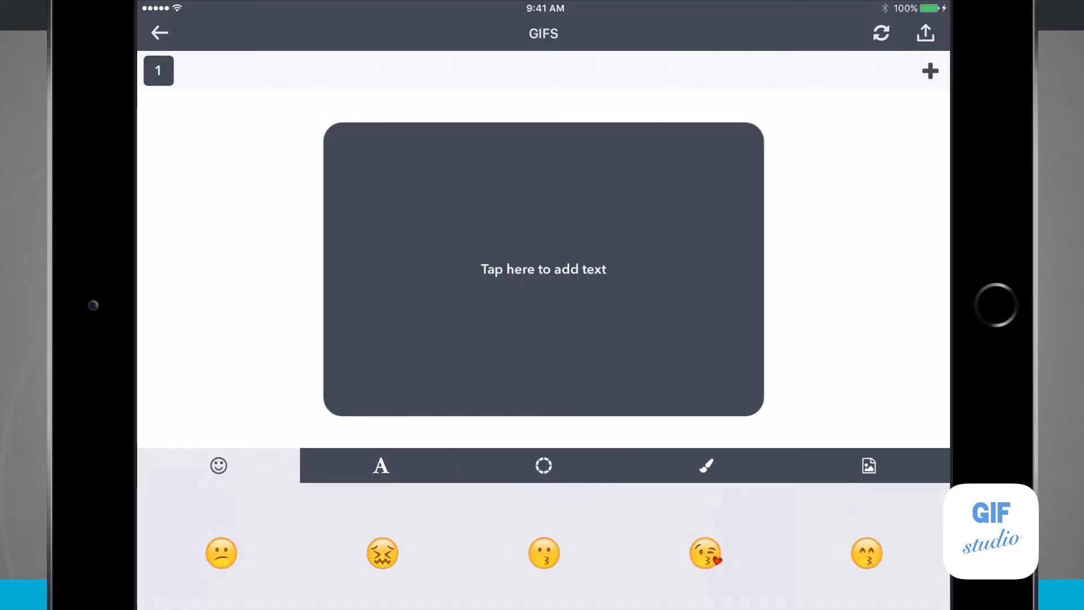
left_click(380, 555)
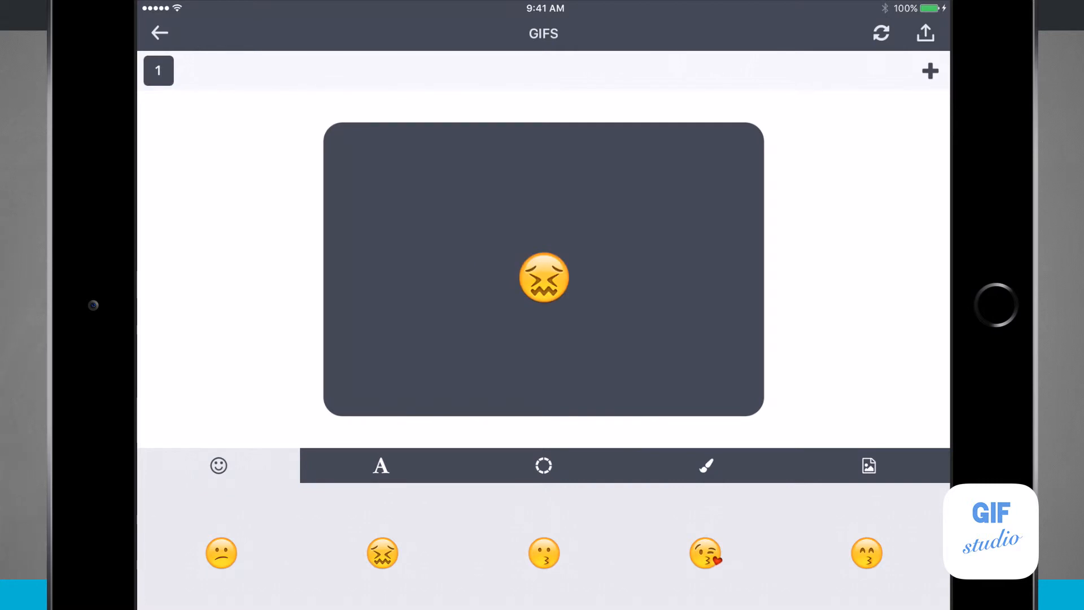
Add a second slide with a blowing-kiss emoji on a purple background
left_click(928, 70)
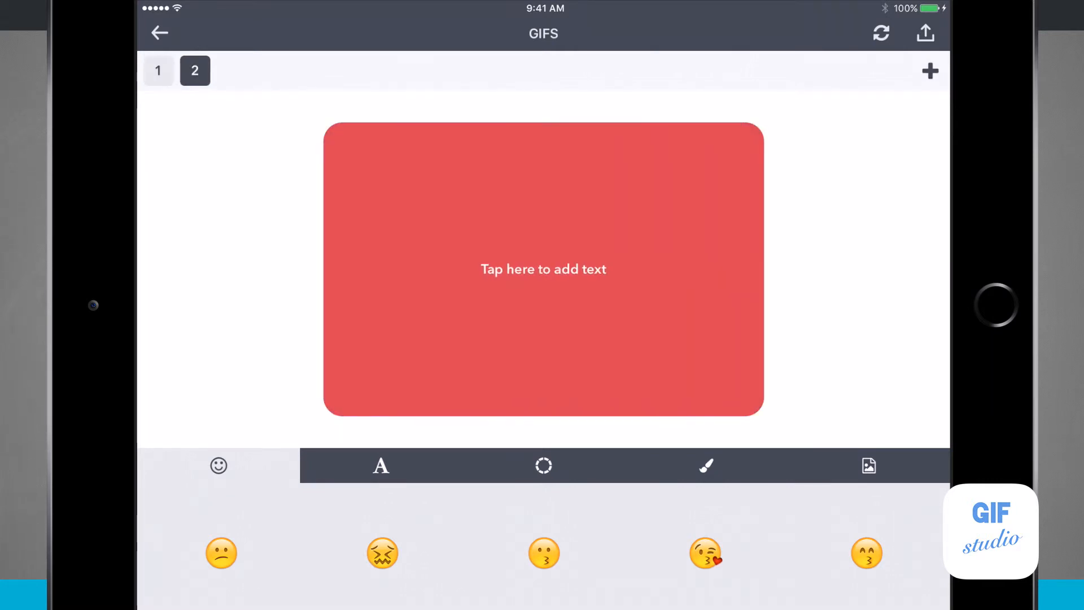
left_click(705, 556)
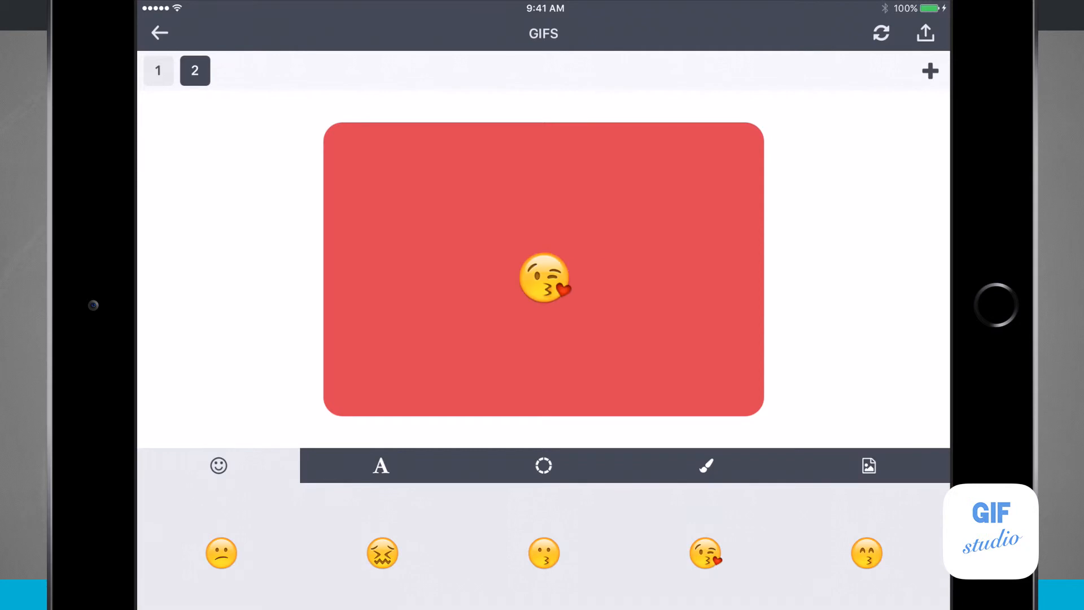
left_click(543, 466)
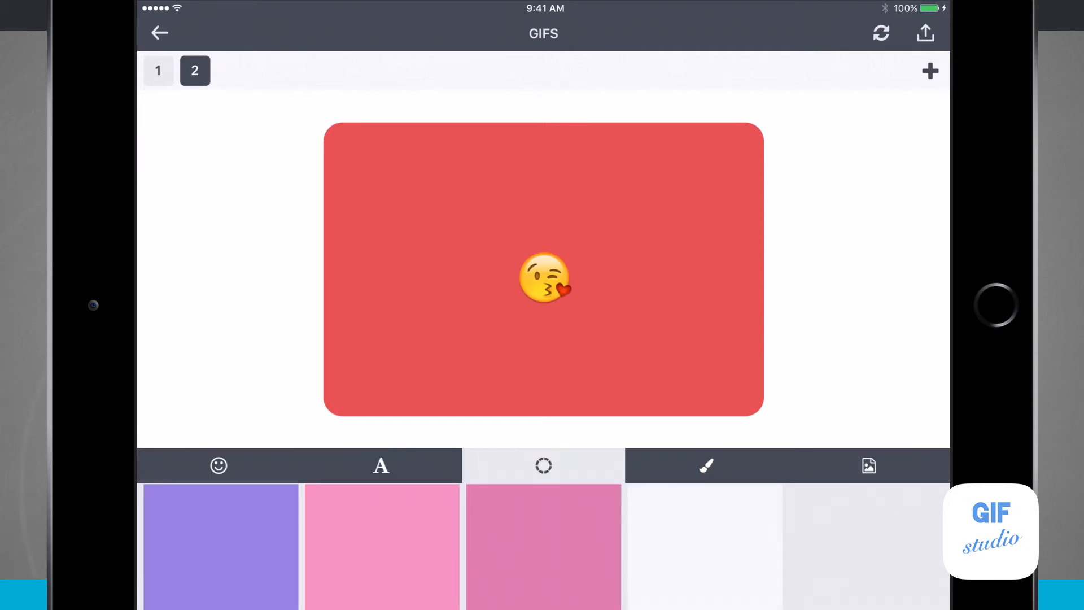
left_click(219, 546)
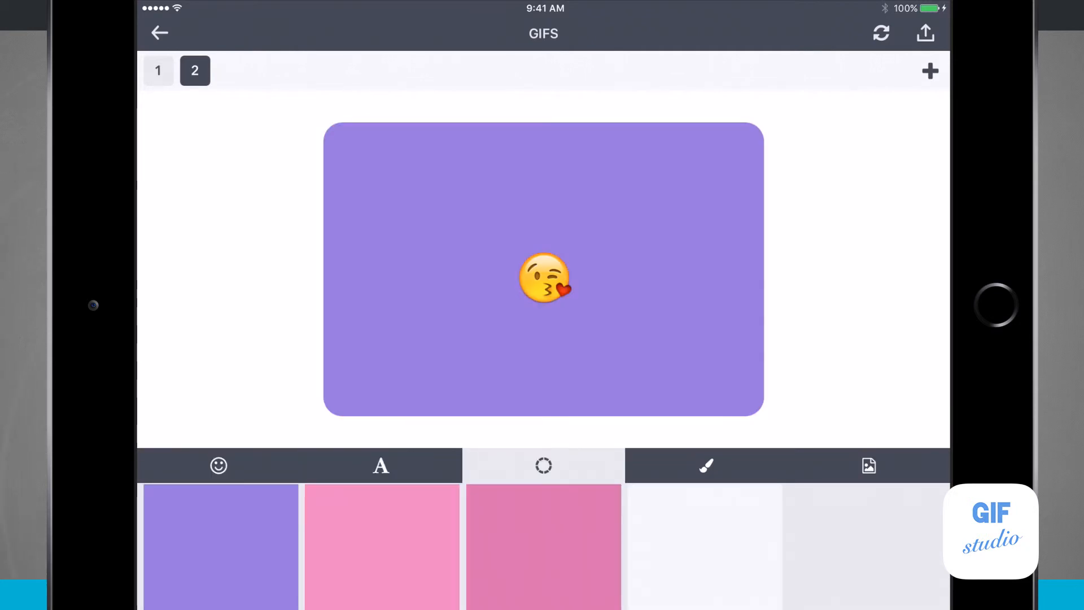
Add a third slide reading 'JIM' in bold capitals, orange-red on green
left_click(928, 70)
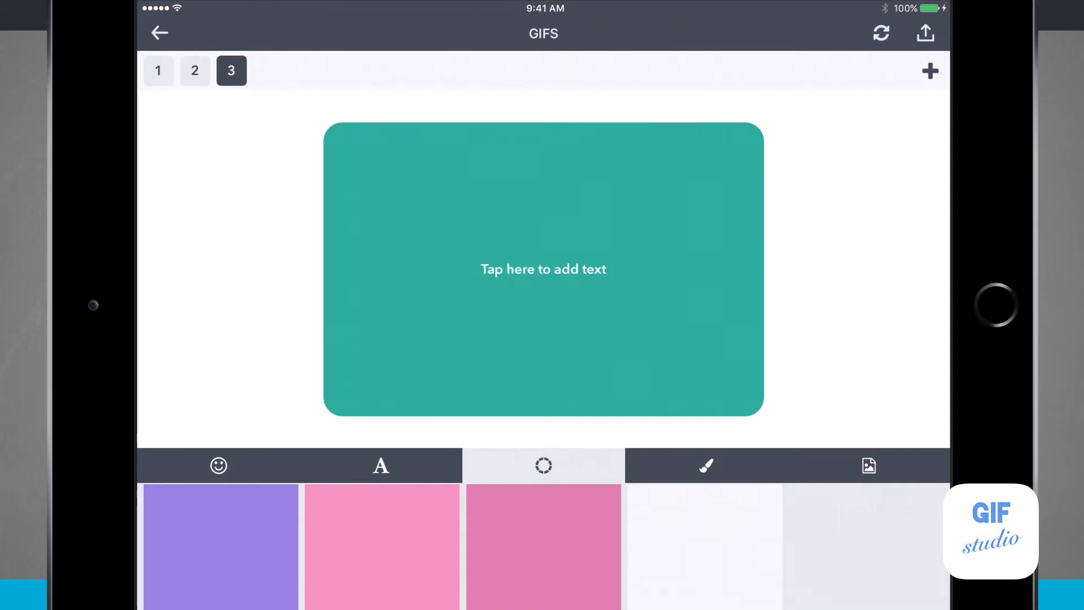
left_click(380, 466)
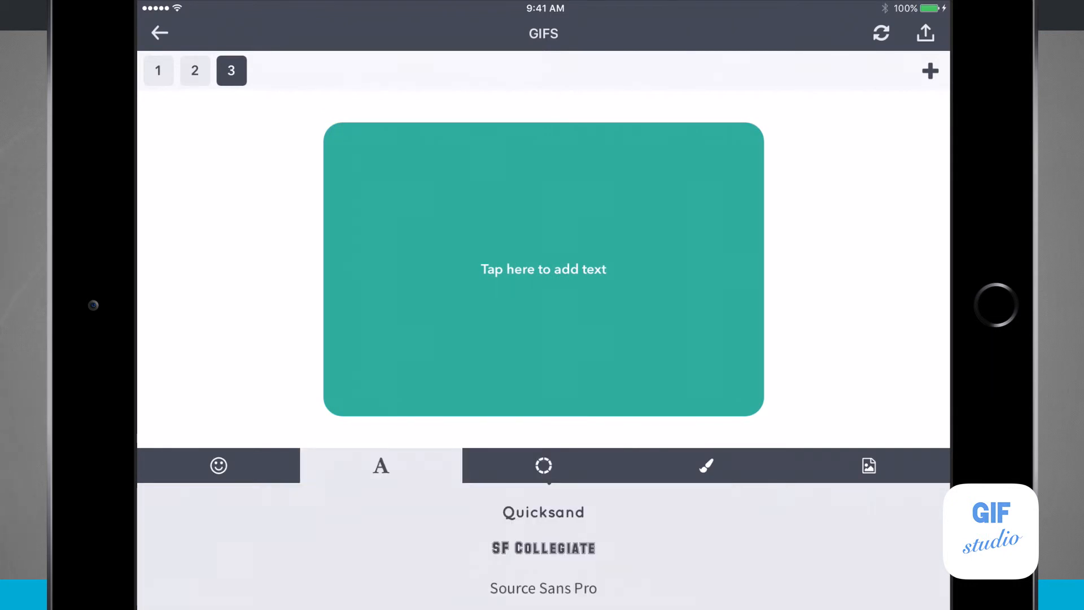
left_click(543, 269)
type("jim")
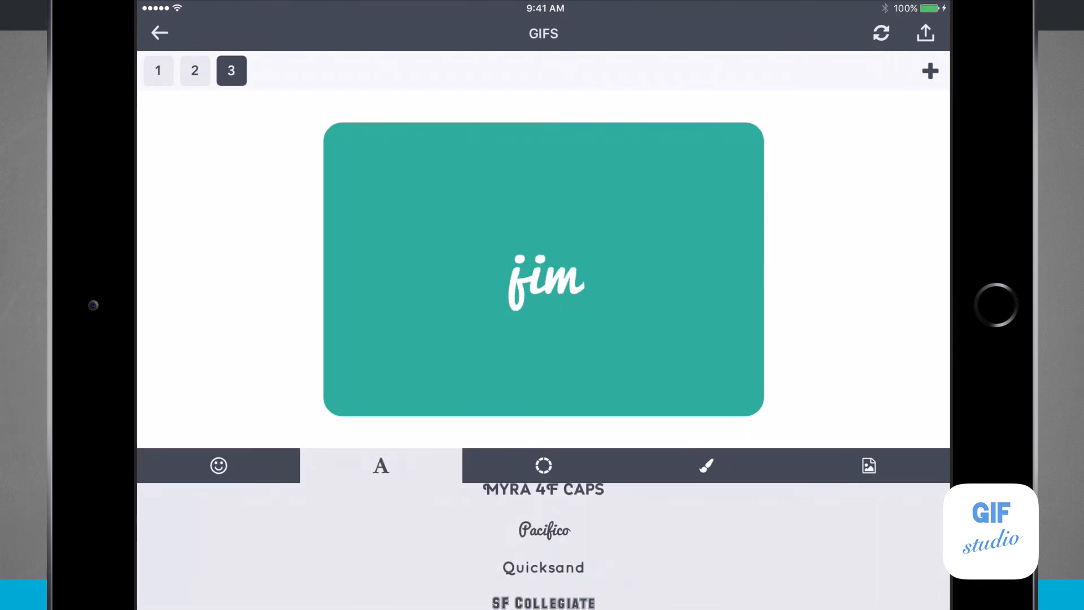
left_click(543, 466)
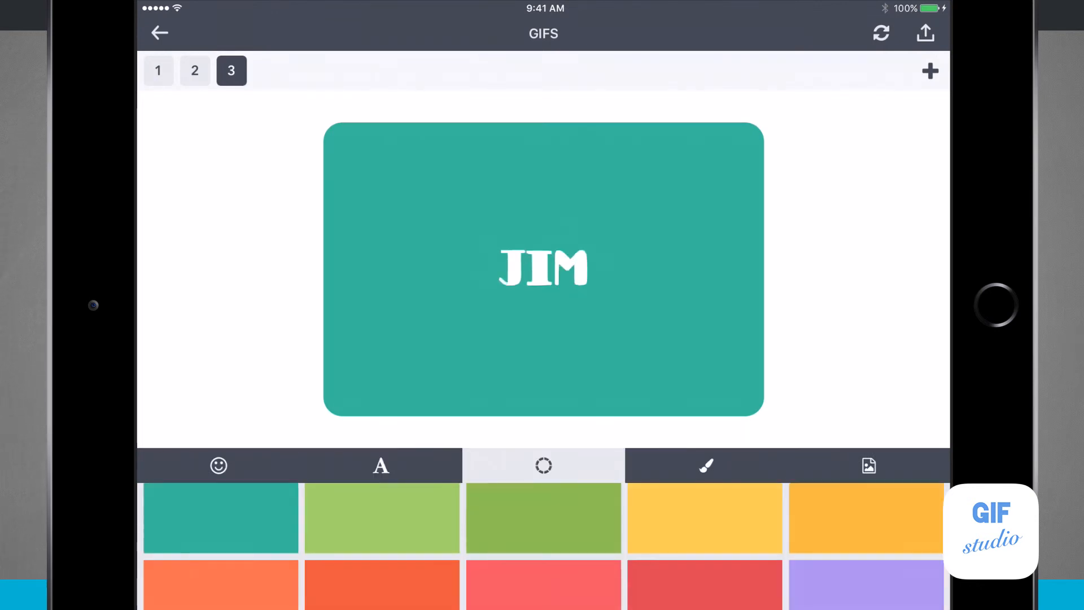
left_click(544, 518)
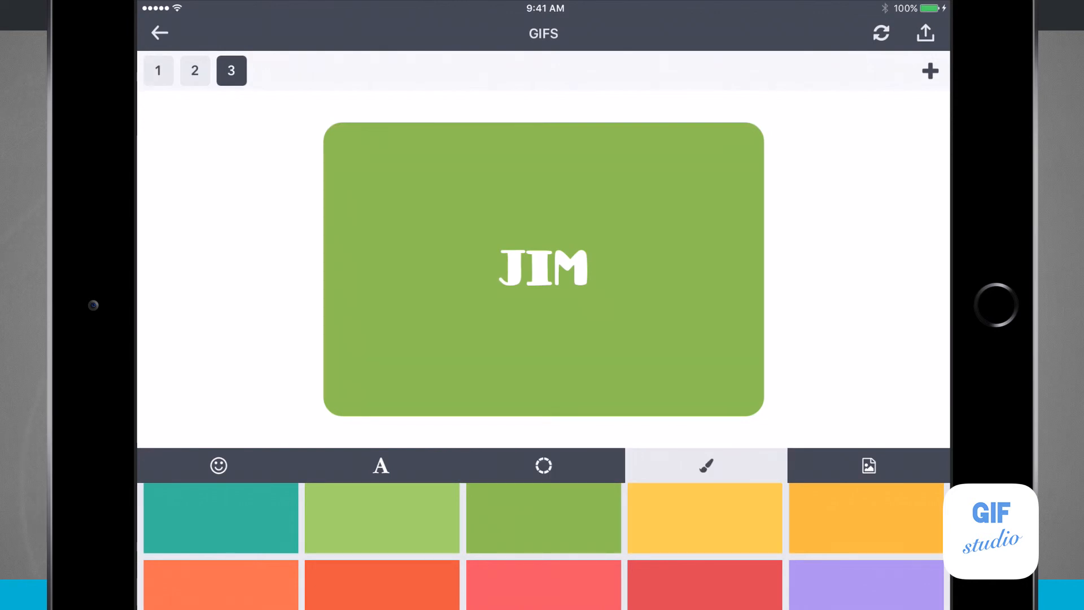
left_click(868, 465)
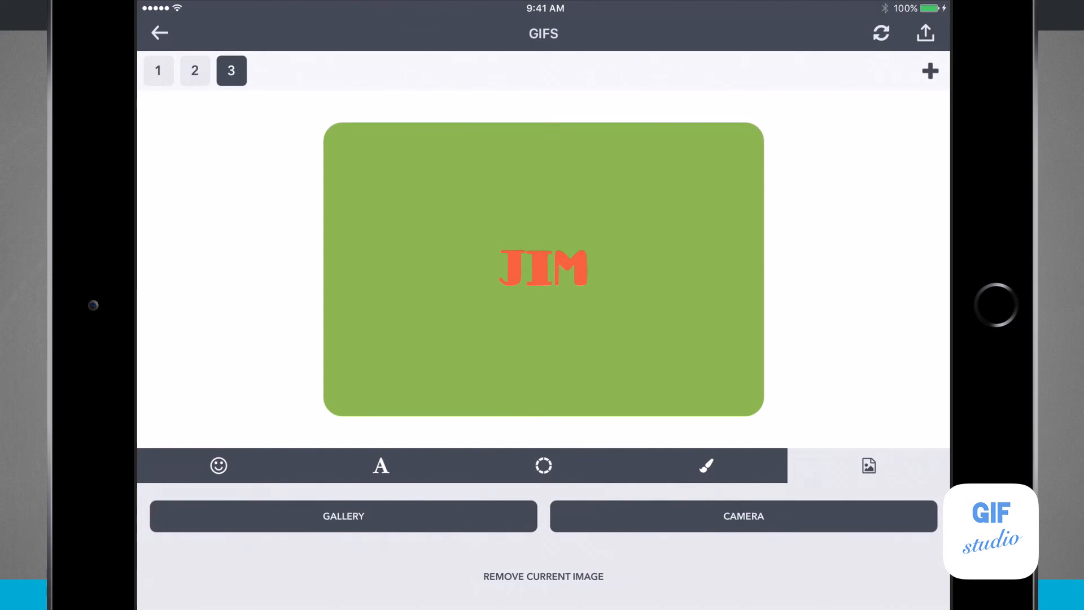
Return to the first slide, export all three slides as a GIF, and close the preview
left_click(158, 70)
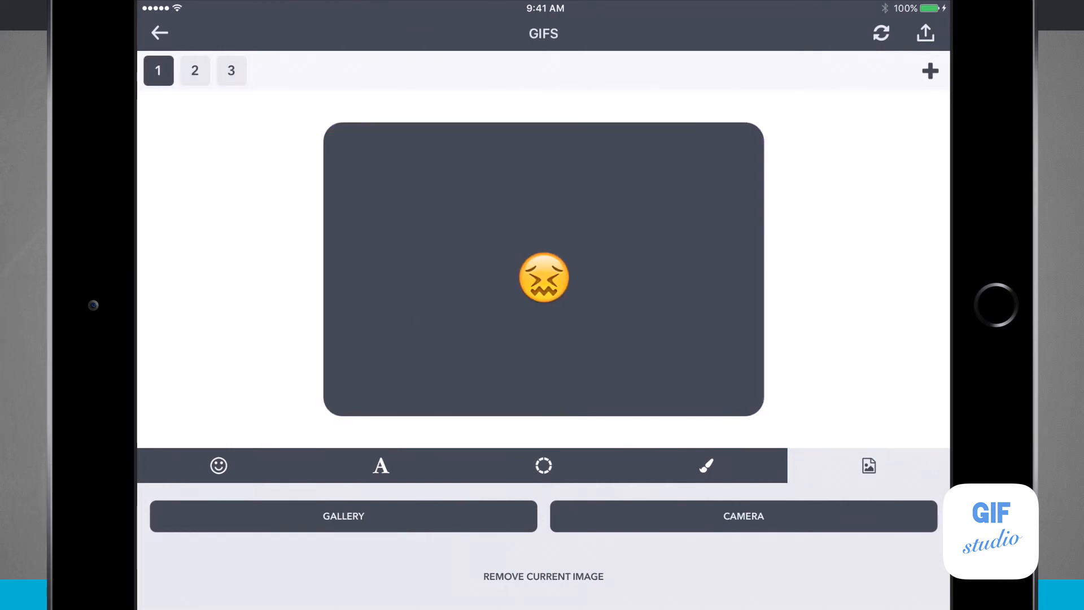
left_click(194, 70)
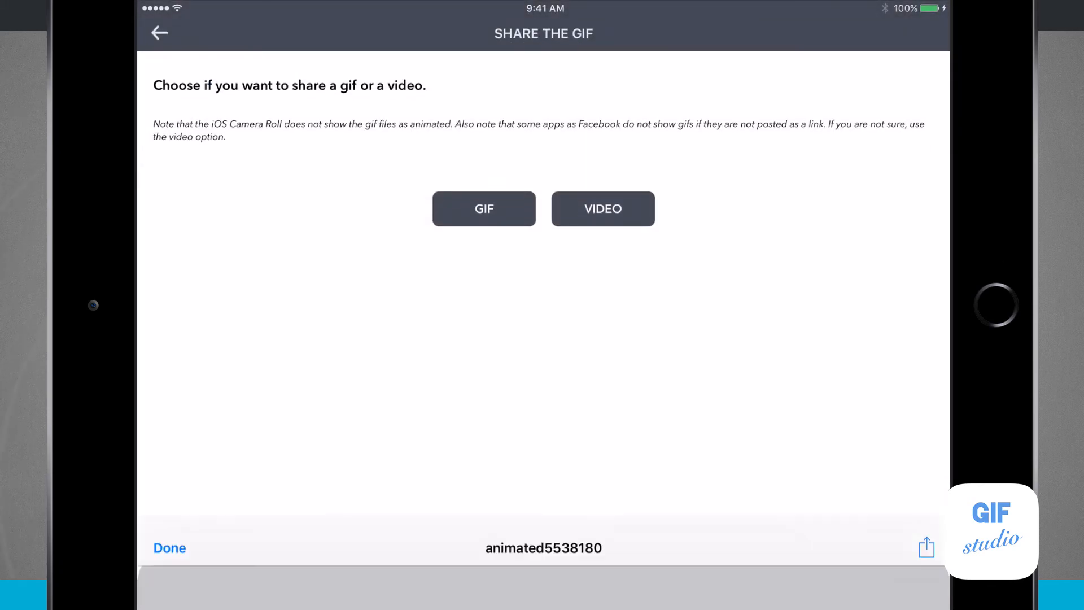
left_click(484, 208)
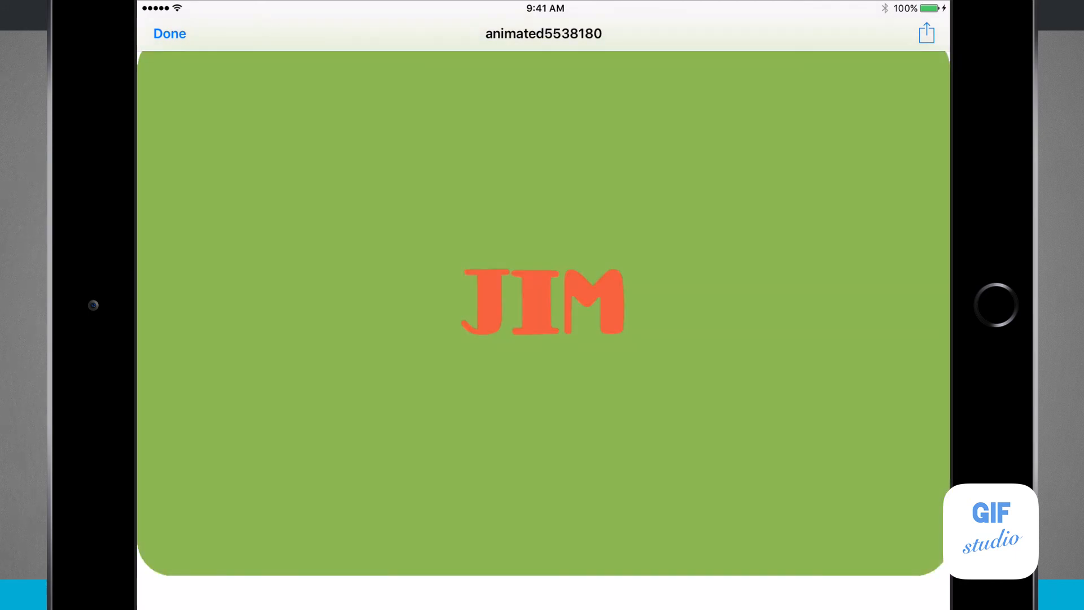
left_click(169, 33)
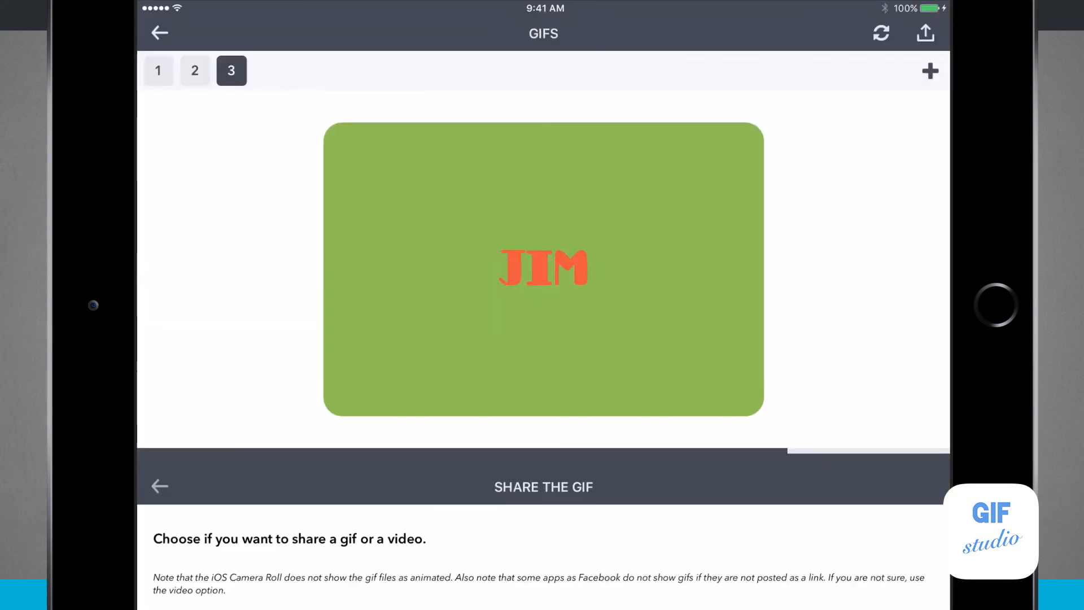